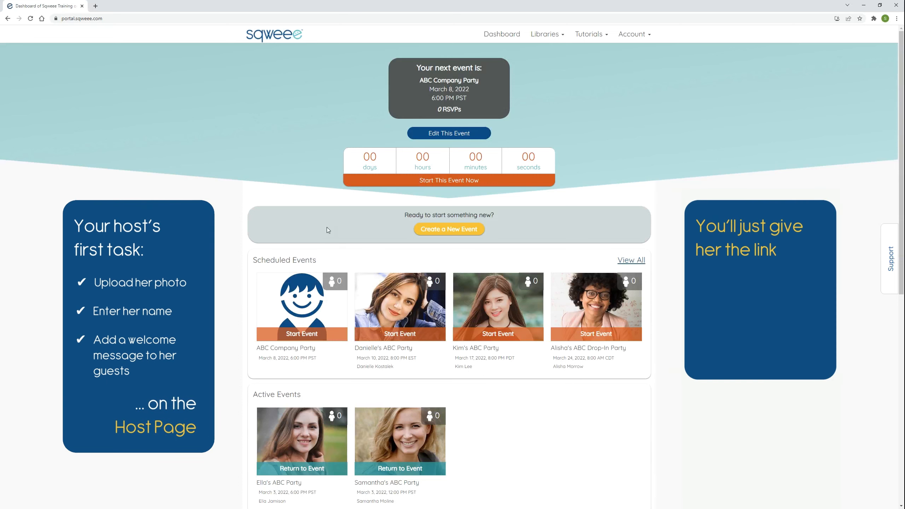
{"action": "mouse_move", "coordinate": [329, 261]}
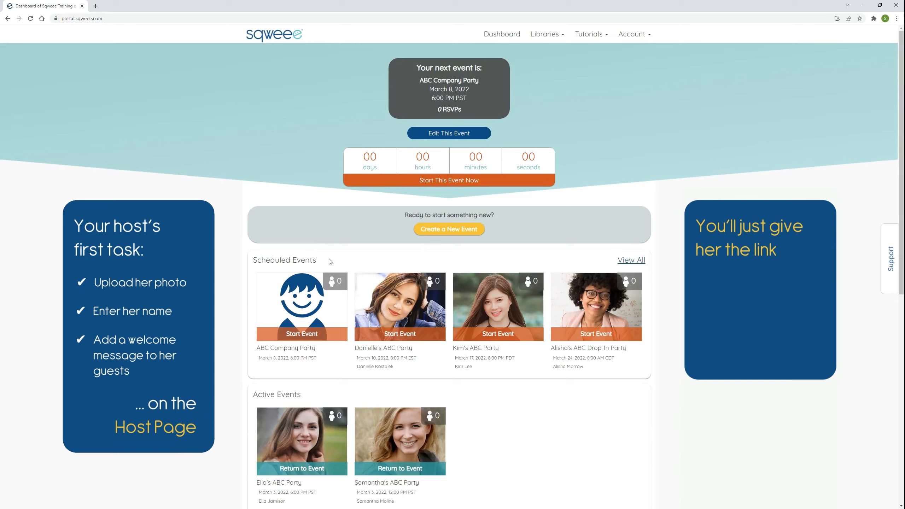
From the Dashboard, open the ABC Company Party in its Event Planner via Edit Event.
{"action": "left_click", "coordinate": [448, 133]}
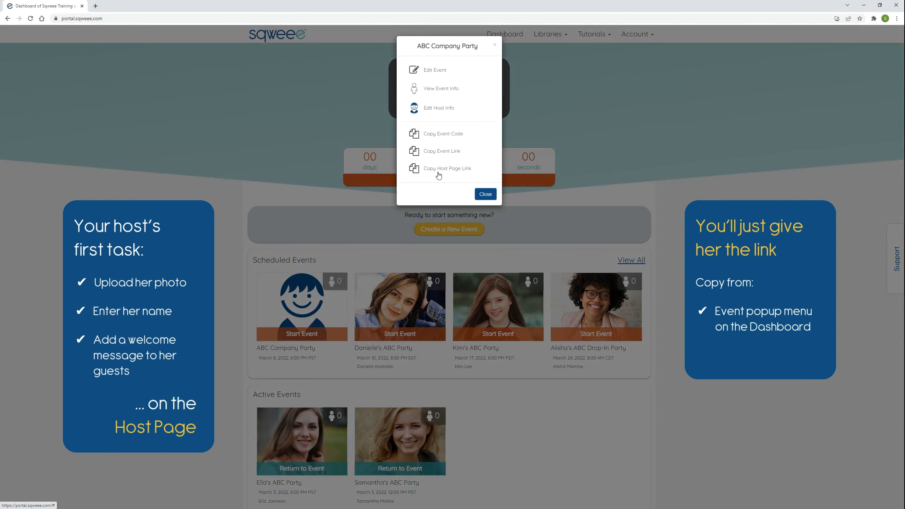
{"action": "left_click", "coordinate": [435, 70]}
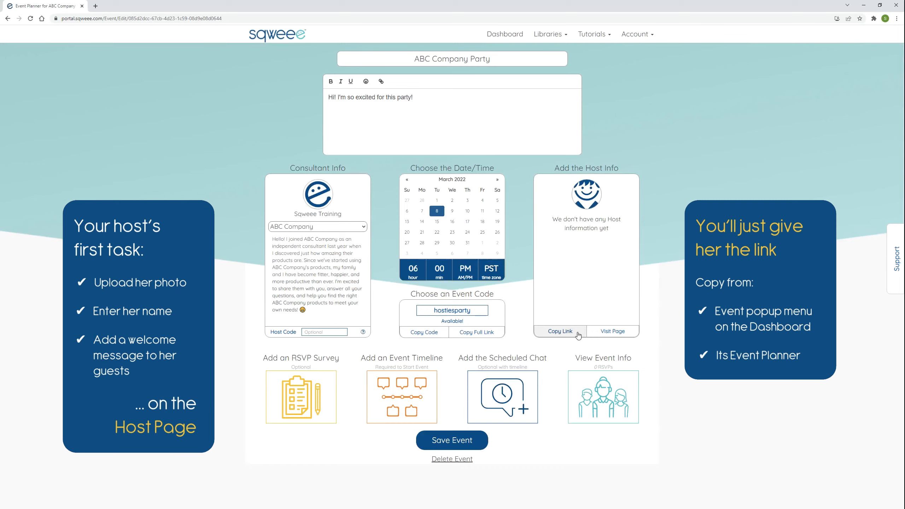
{"action": "mouse_move", "coordinate": [611, 331]}
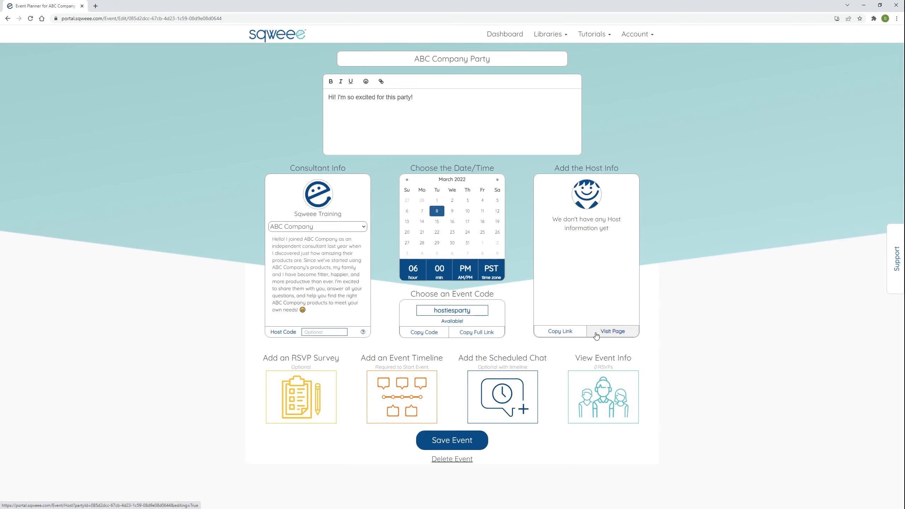
Enter host first name Hostie and last name McHosterson on the host page and save changes.
{"action": "left_click", "coordinate": [612, 331]}
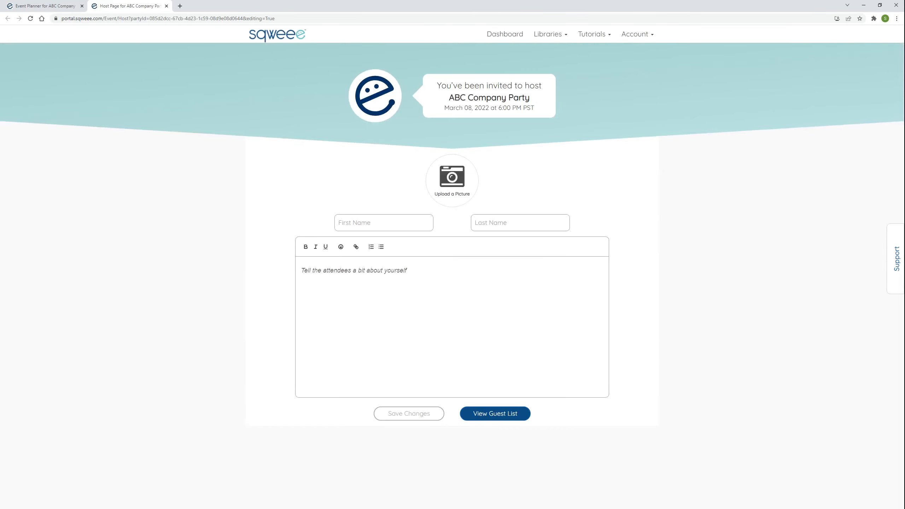
{"action": "type", "text": "Host"}
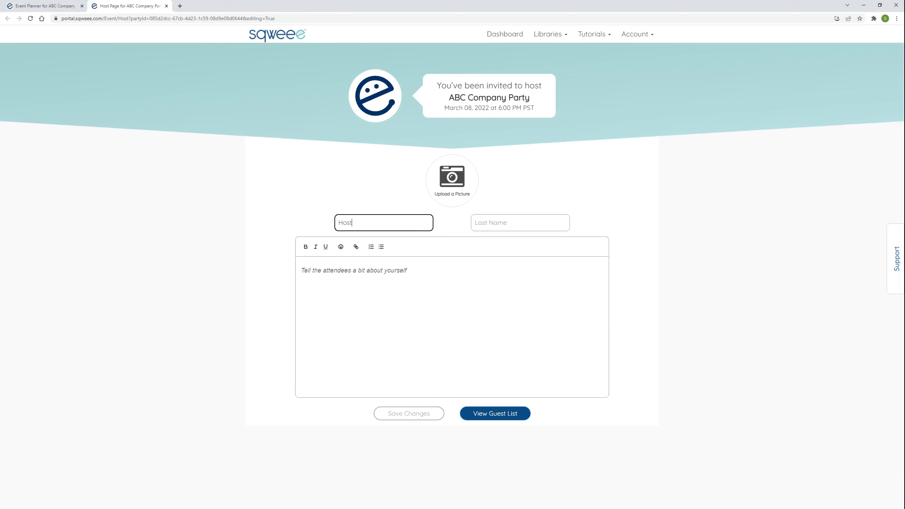
{"action": "type", "text": "McHoste"}
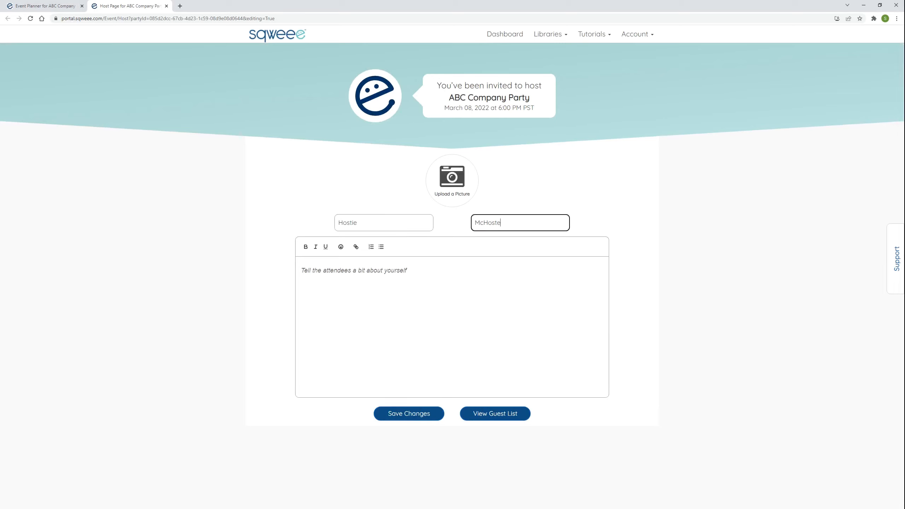
{"action": "type", "text": "rson"}
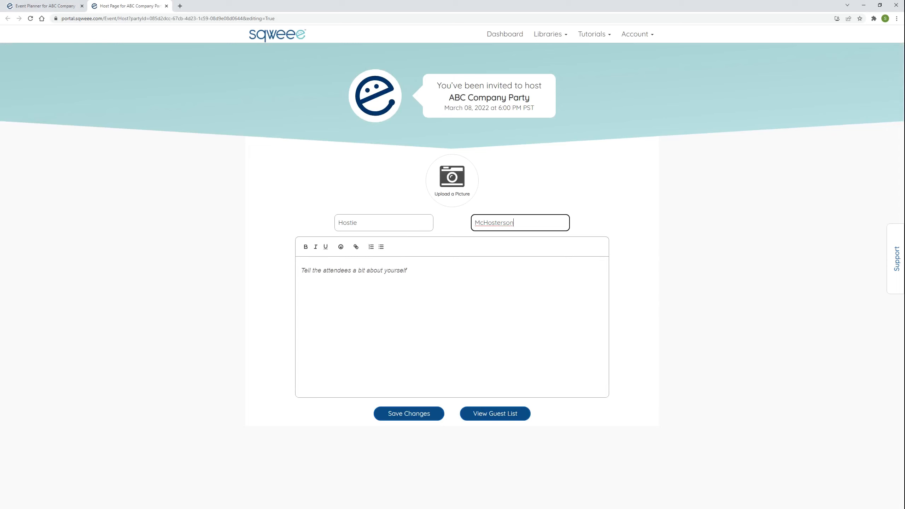
{"action": "left_click", "coordinate": [408, 413]}
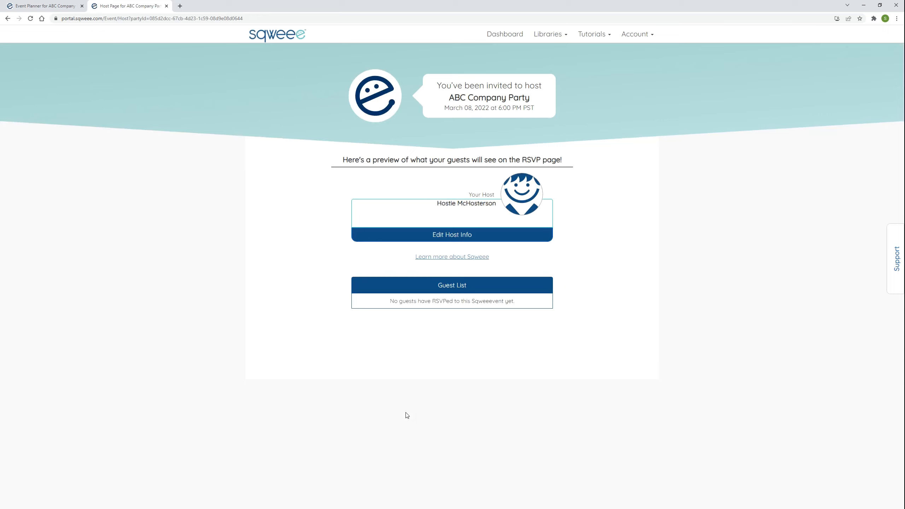
View the host page's guest list, then return to the Dashboard.
{"action": "left_click", "coordinate": [452, 285]}
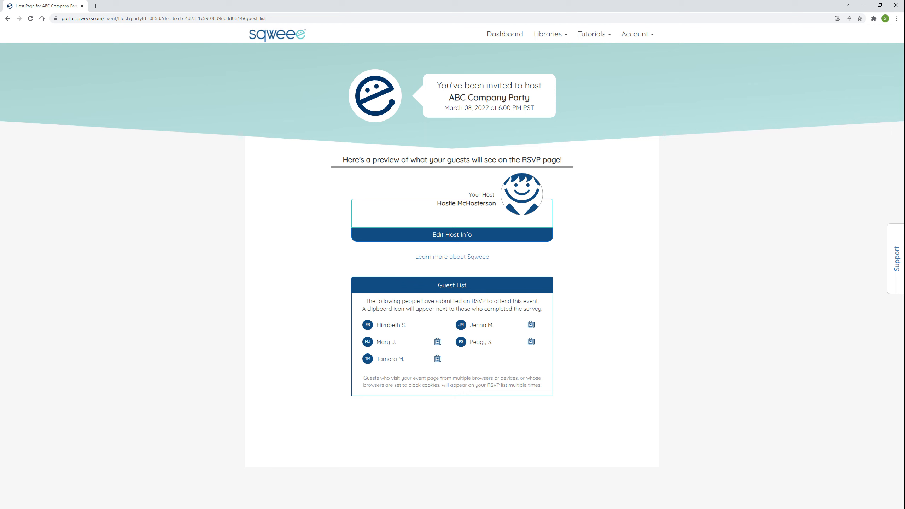
{"action": "left_click", "coordinate": [501, 34]}
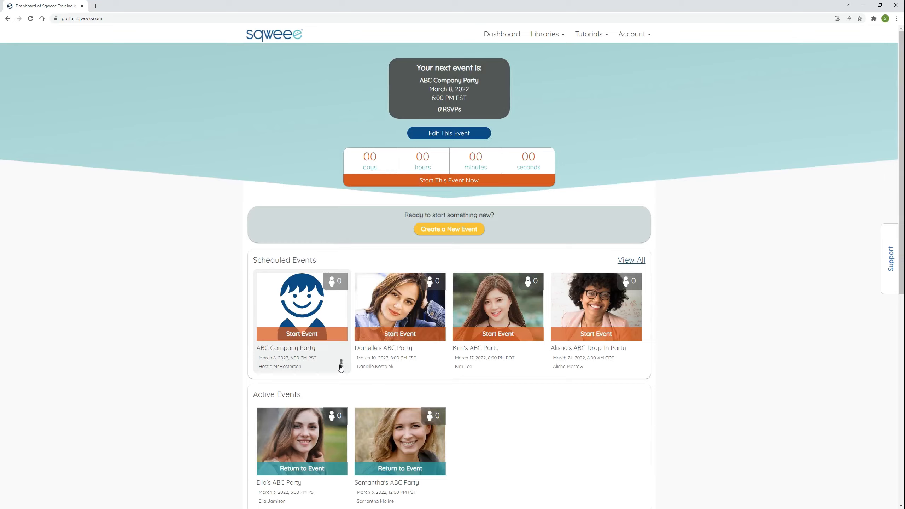
View the party's Event Info guest list, then navigate to the public sqweee.com homepage.
{"action": "left_click", "coordinate": [340, 366]}
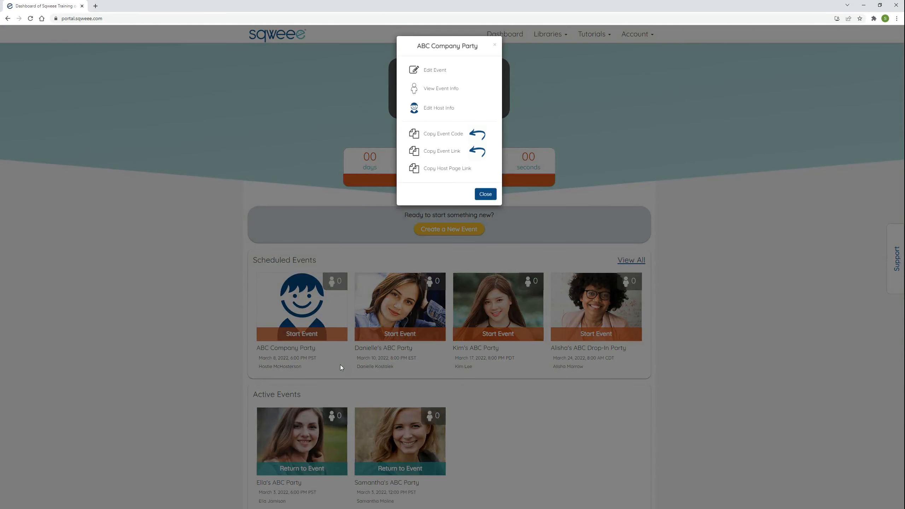
{"action": "left_click", "coordinate": [434, 70]}
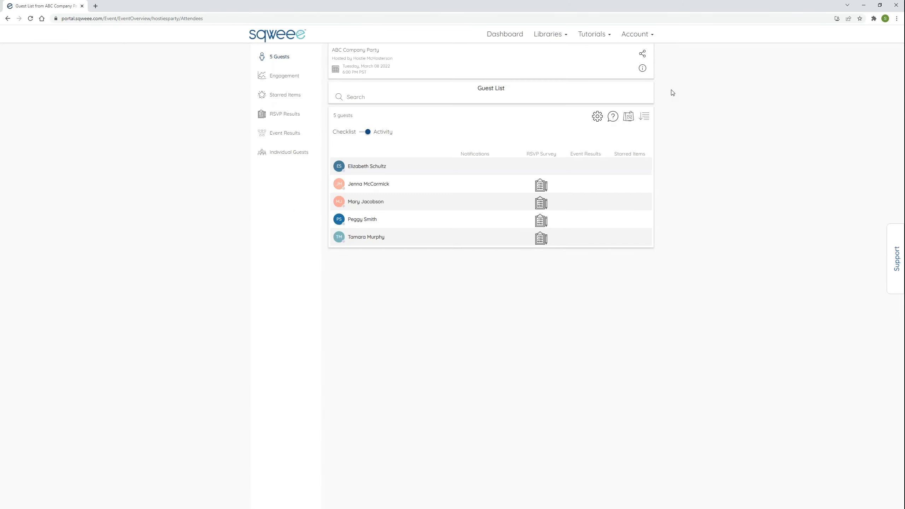
{"action": "left_click", "coordinate": [642, 54]}
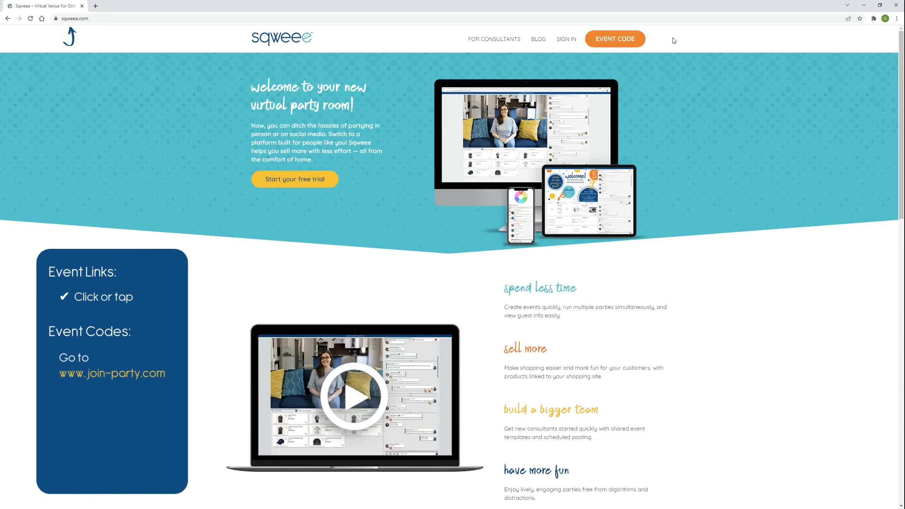
Join the party with event code 'hostiesparty' to reach its RSVP page.
{"action": "left_click", "coordinate": [615, 38]}
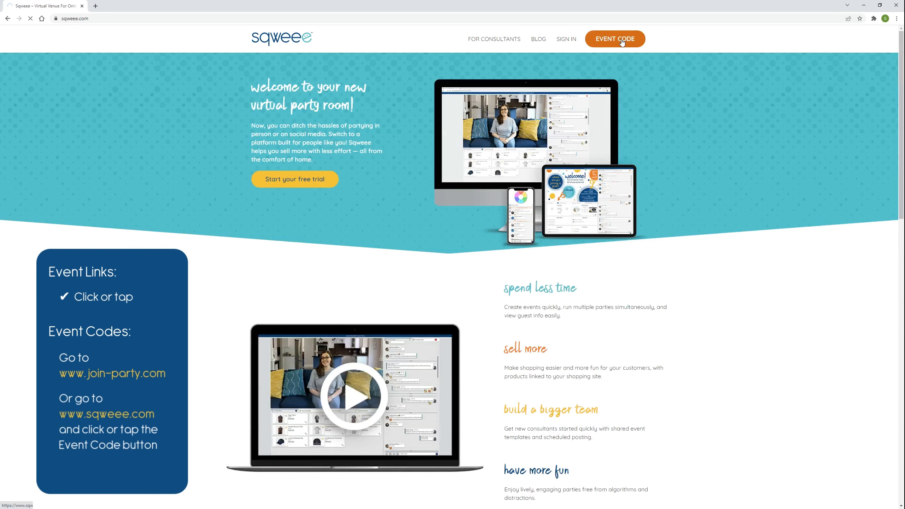
{"action": "left_click", "coordinate": [615, 39]}
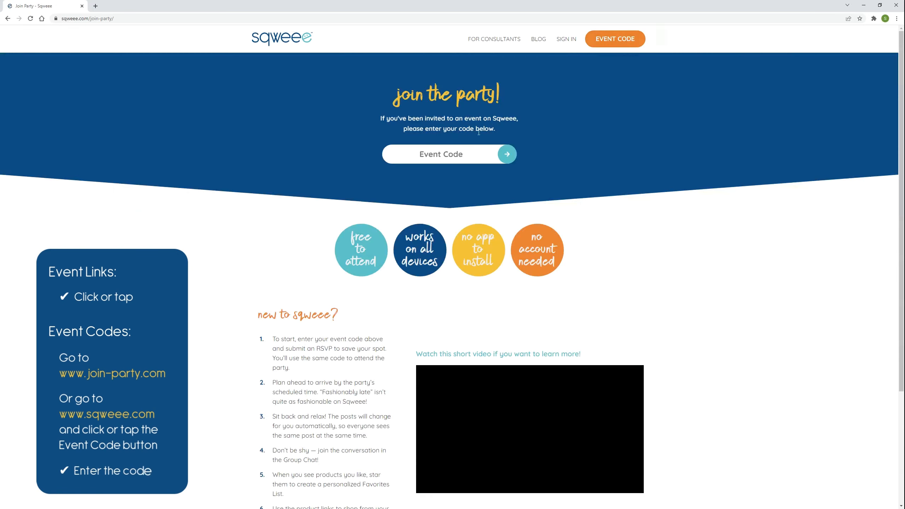
{"action": "type", "text": "hostiesparty"}
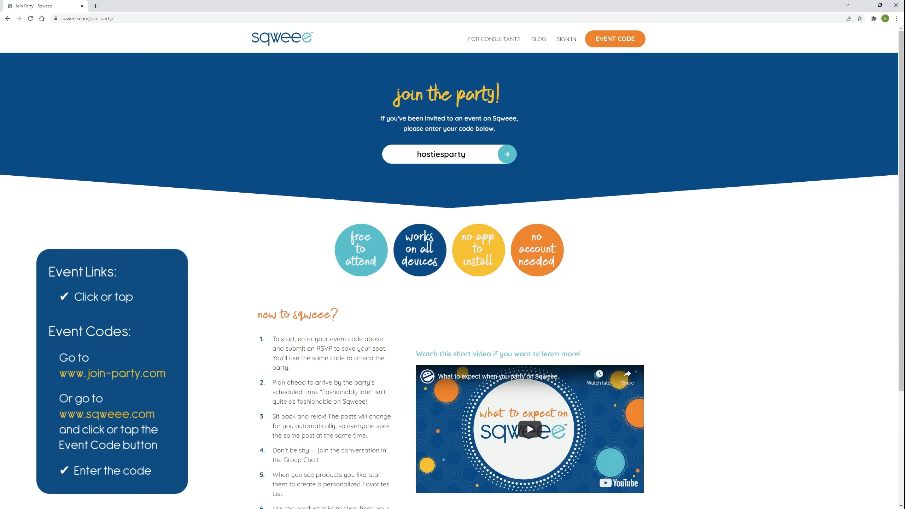
{"action": "left_click", "coordinate": [507, 154]}
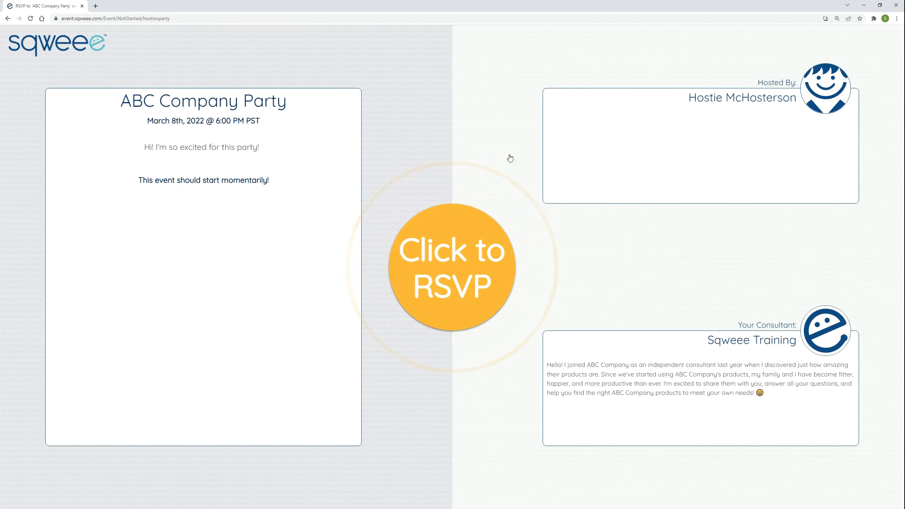
RSVP as guest Guestie McGuesterson and send the RSVP.
{"action": "left_click", "coordinate": [451, 269]}
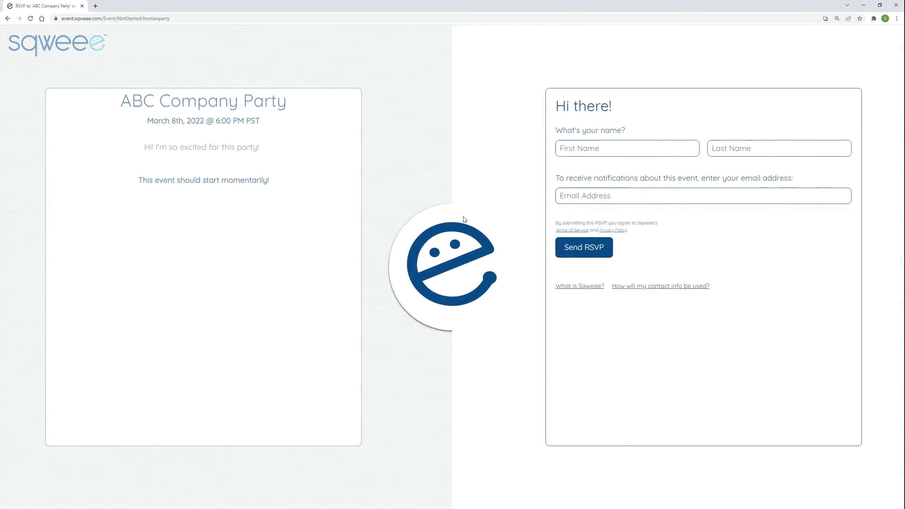
{"action": "type", "text": "G"}
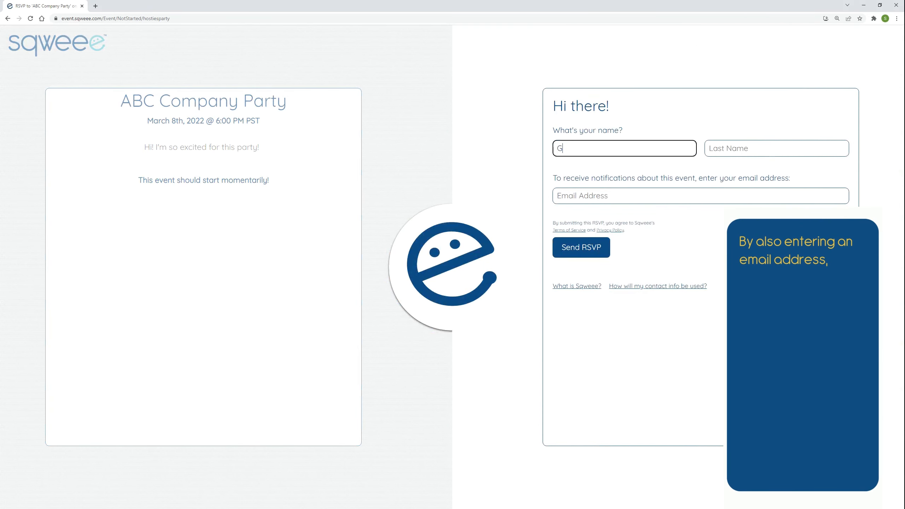
{"action": "type", "text": "McGuesterson"}
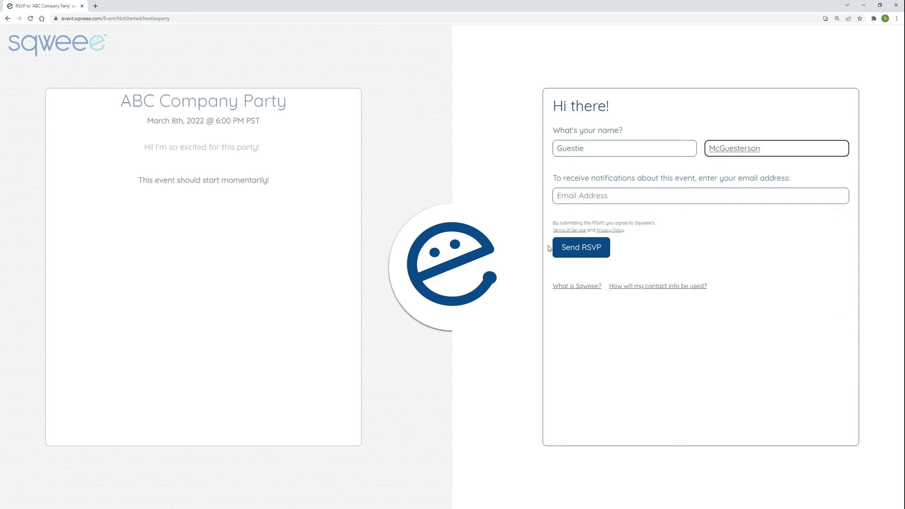
{"action": "left_click", "coordinate": [580, 247]}
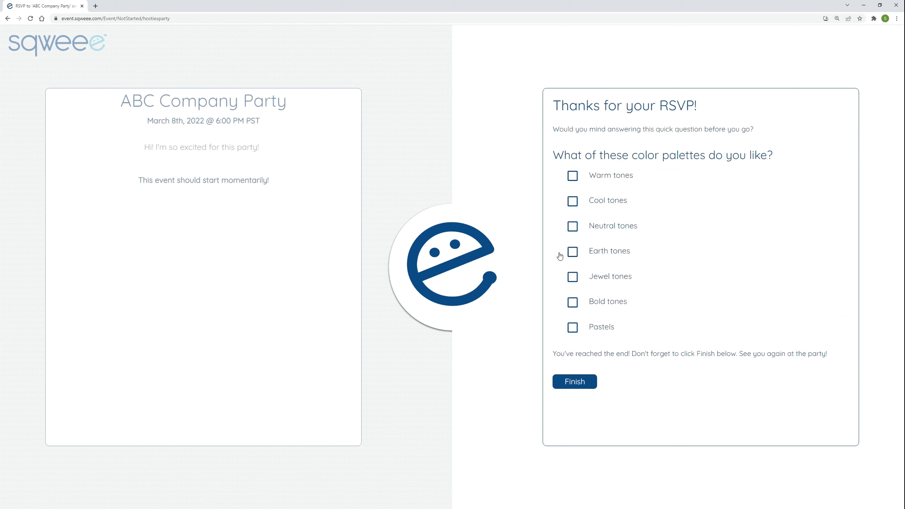
Answer the color palette survey with Warm, Neutral and Bold tones and finish.
{"action": "left_click", "coordinate": [572, 175]}
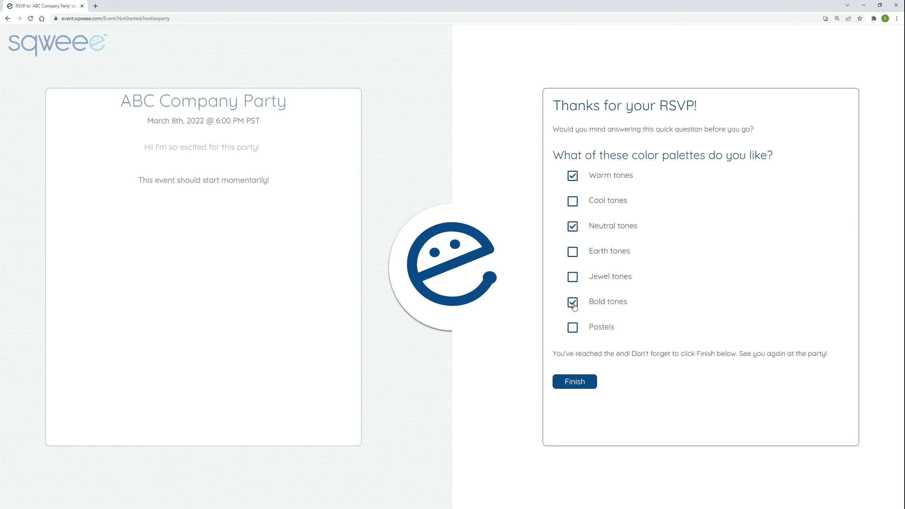
{"action": "left_click", "coordinate": [574, 382]}
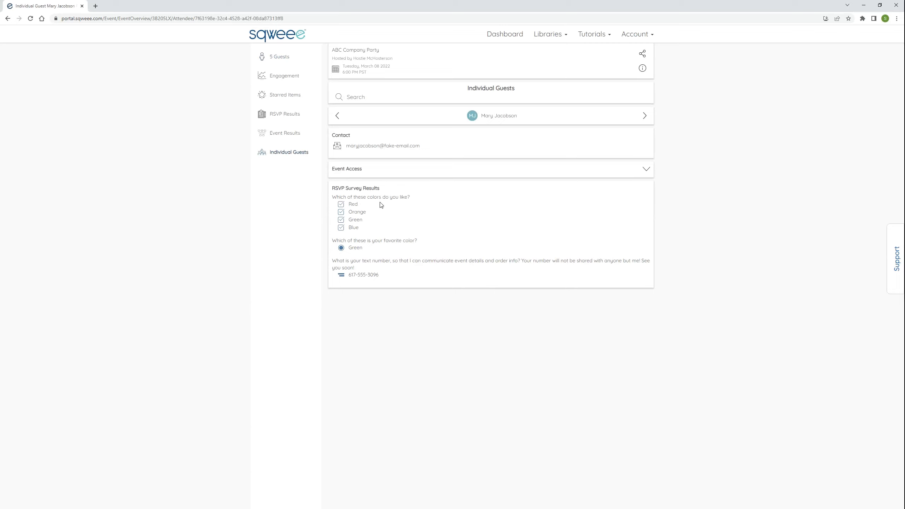
Show the RSVP Survey Results with the liked-colors question in Graph View.
{"action": "left_click", "coordinate": [281, 113]}
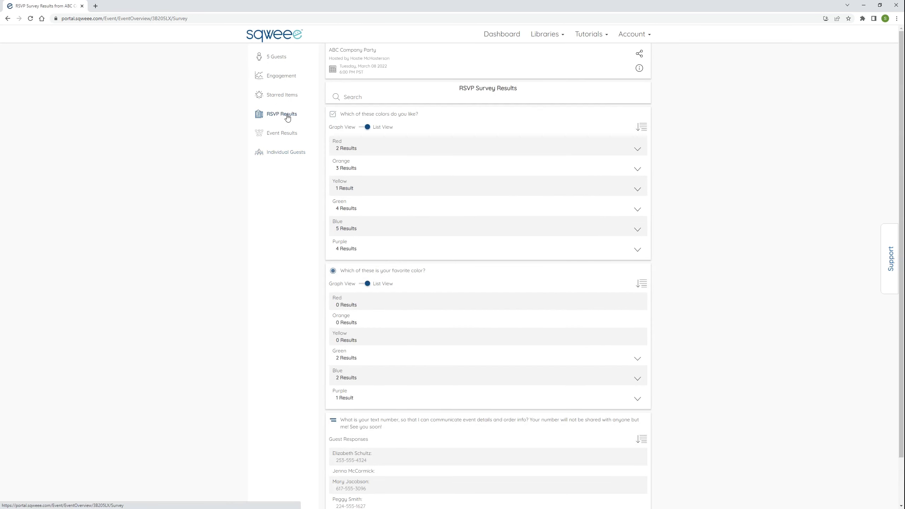
{"action": "left_click", "coordinate": [367, 127]}
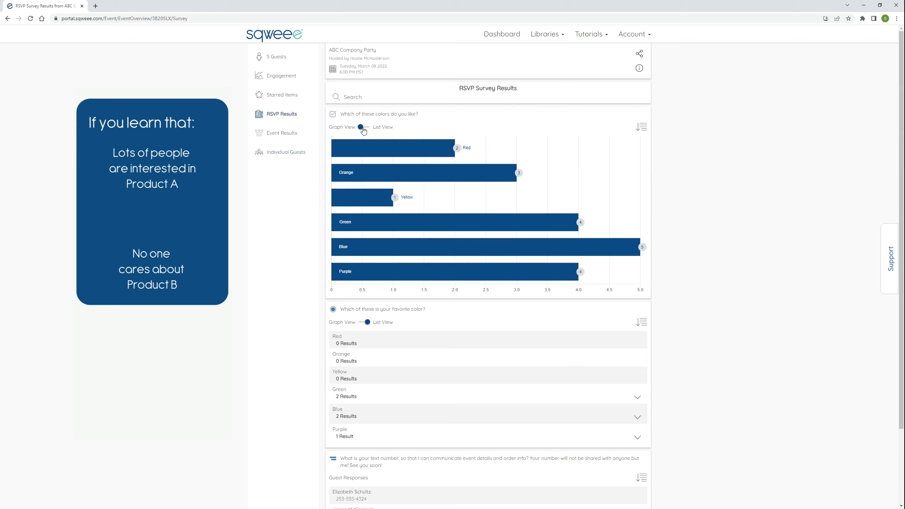
{"action": "mouse_move", "coordinate": [308, 199]}
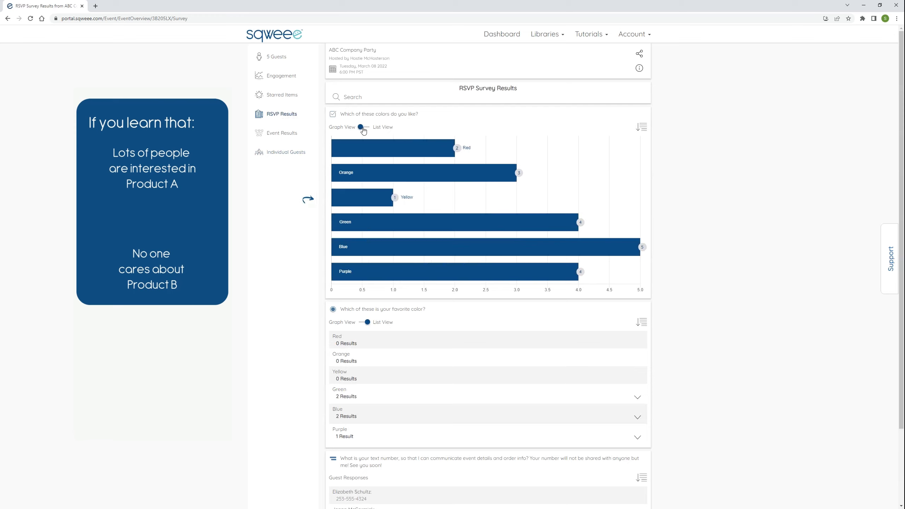